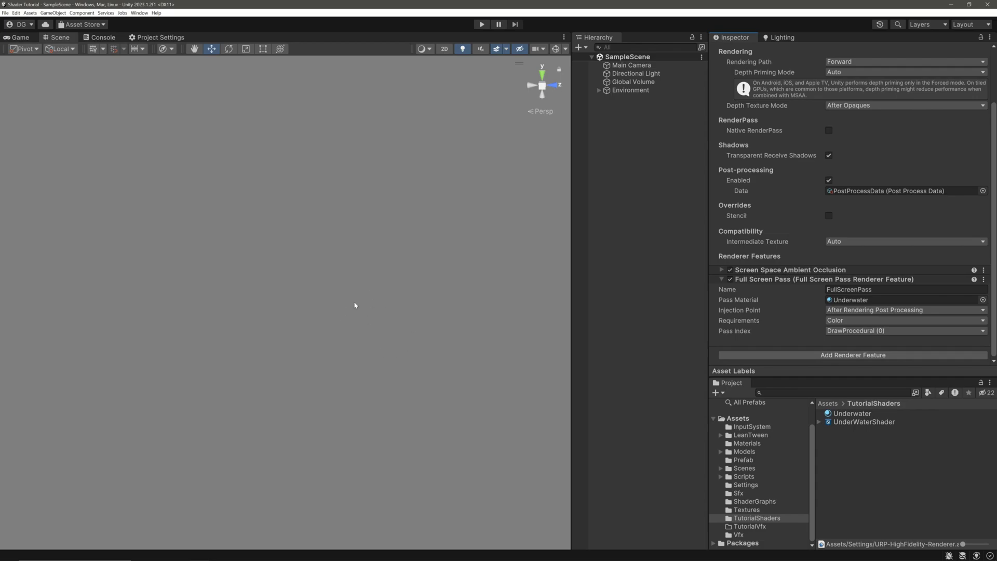
Step: Open the UnderWaterShader shader graph from the Project window for editing
double_click(863, 421)
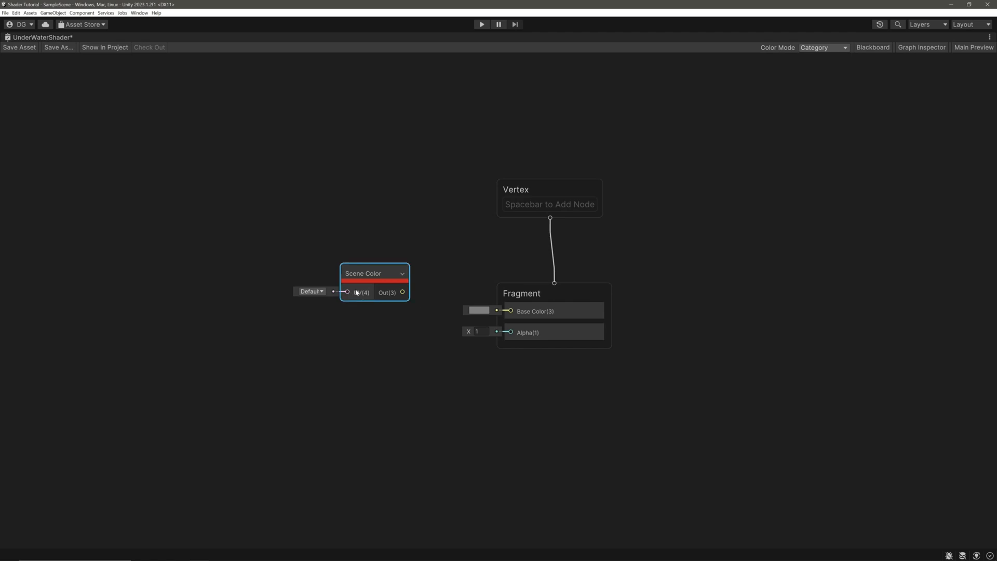
Step: Connect Scene Color's Out port to the Fragment Base Color and select the Scene Color node
drag(402, 292, 462, 311)
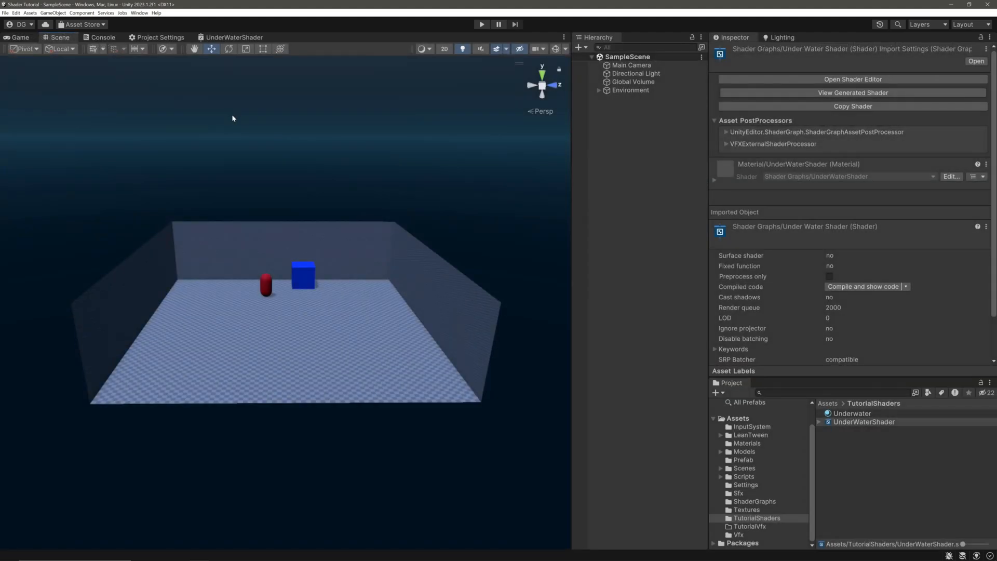
mouse_move(225, 261)
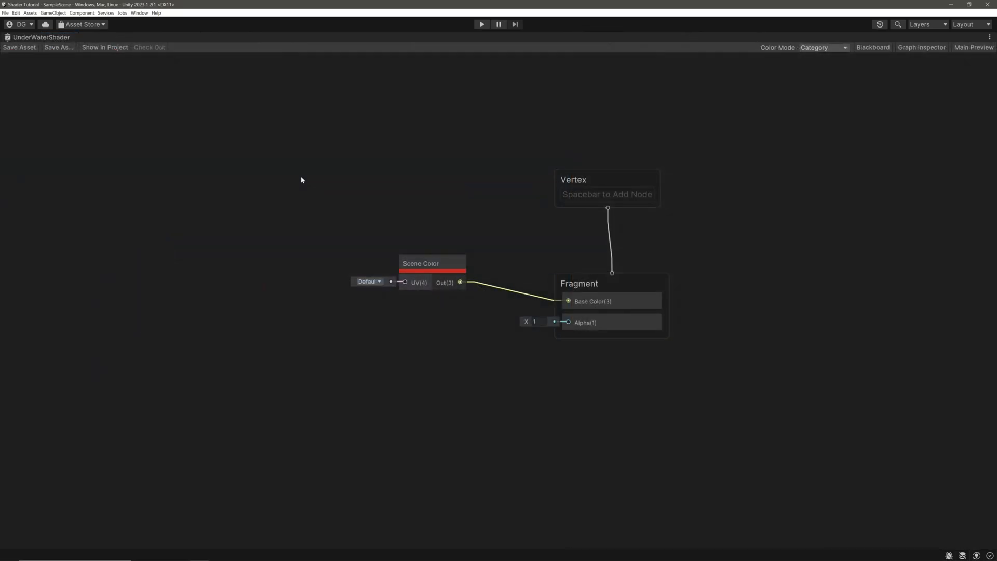
mouse_move(396, 284)
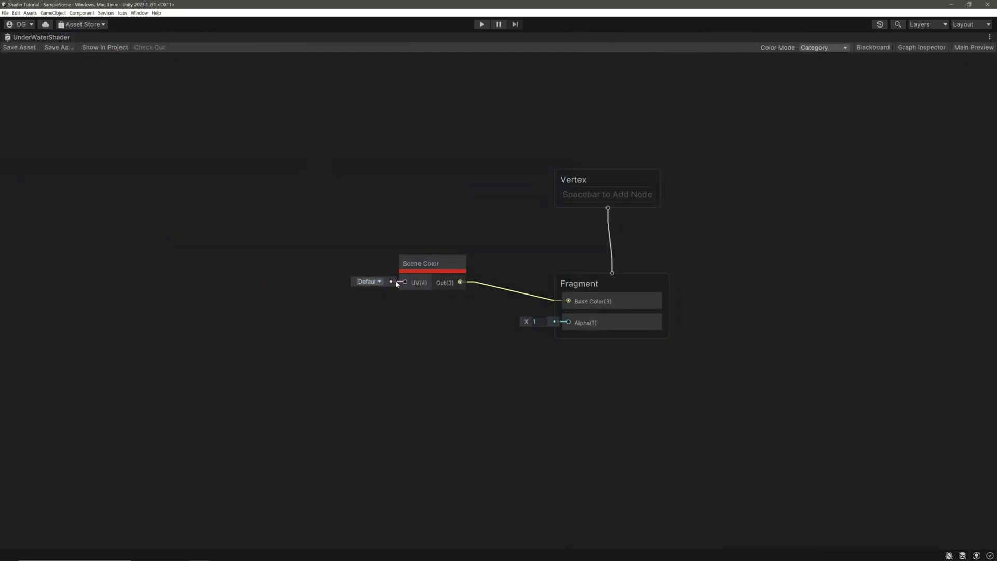
click(433, 264)
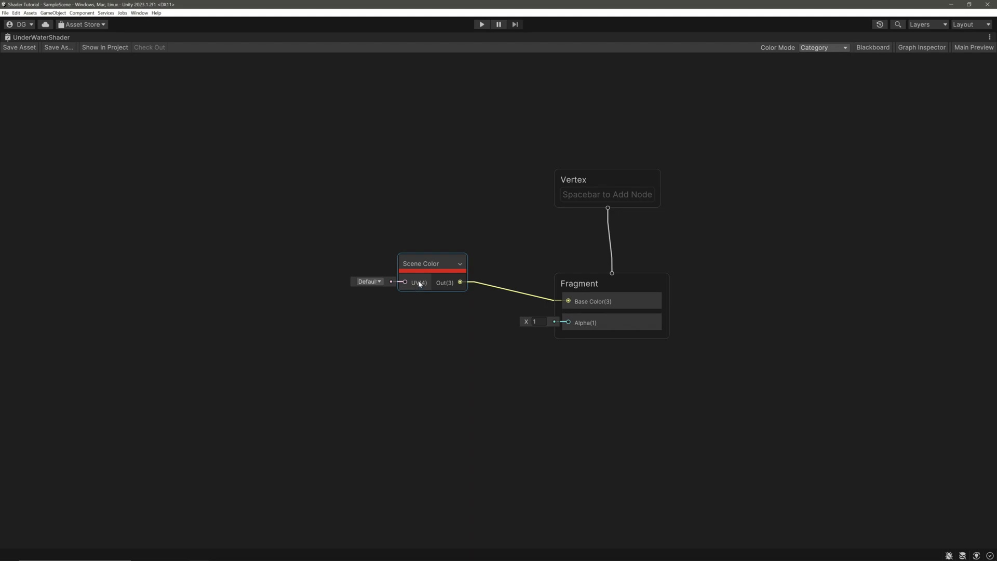
mouse_move(418, 280)
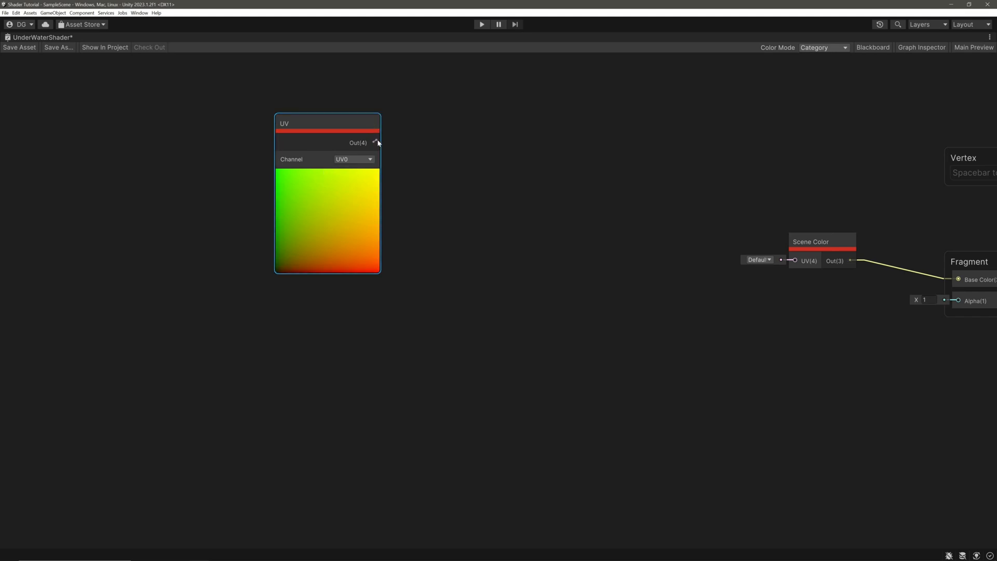
Step: Add a Lerp node fed by UV, with a 0.3 Float driving its T input
text(lerp)
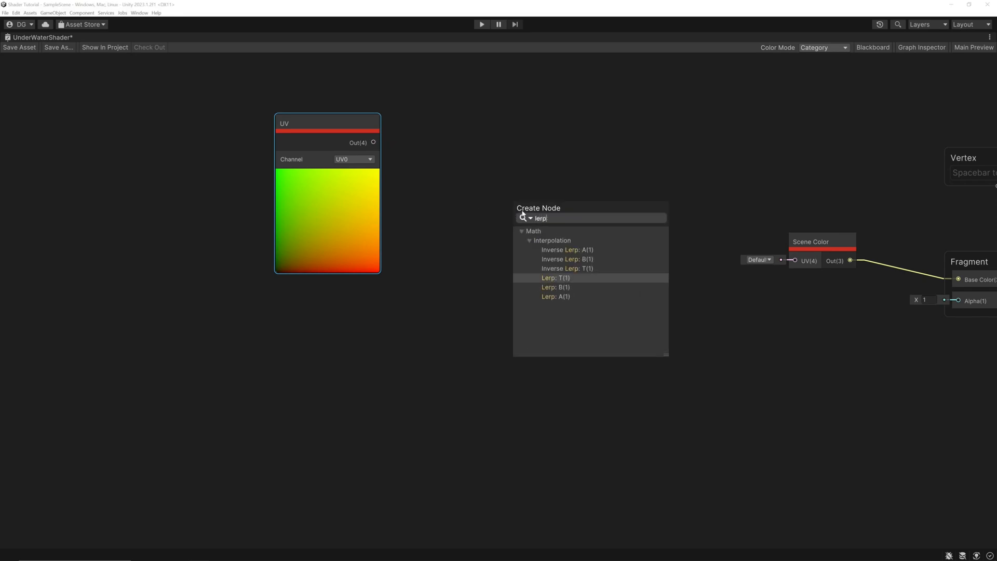
click(554, 277)
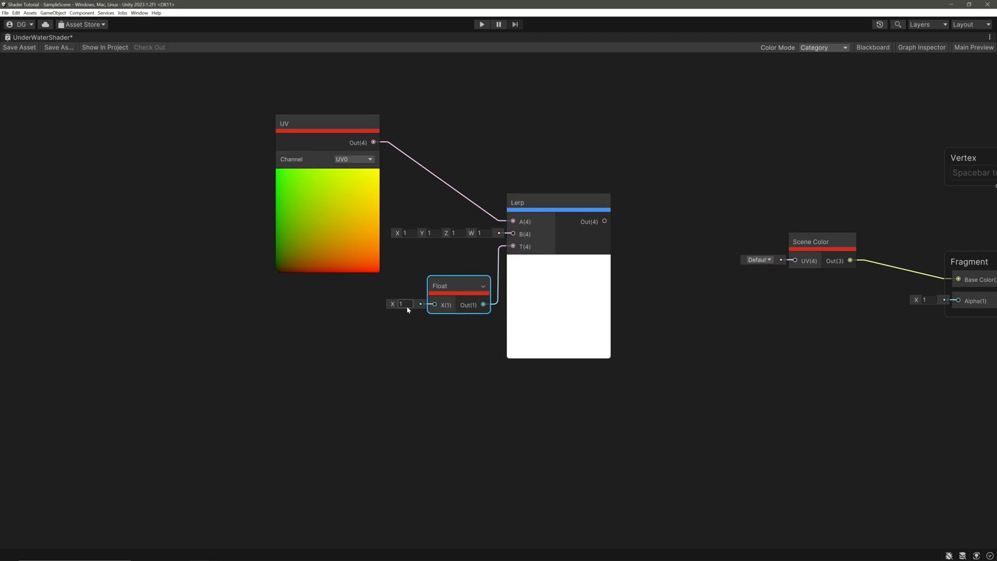
text(3)
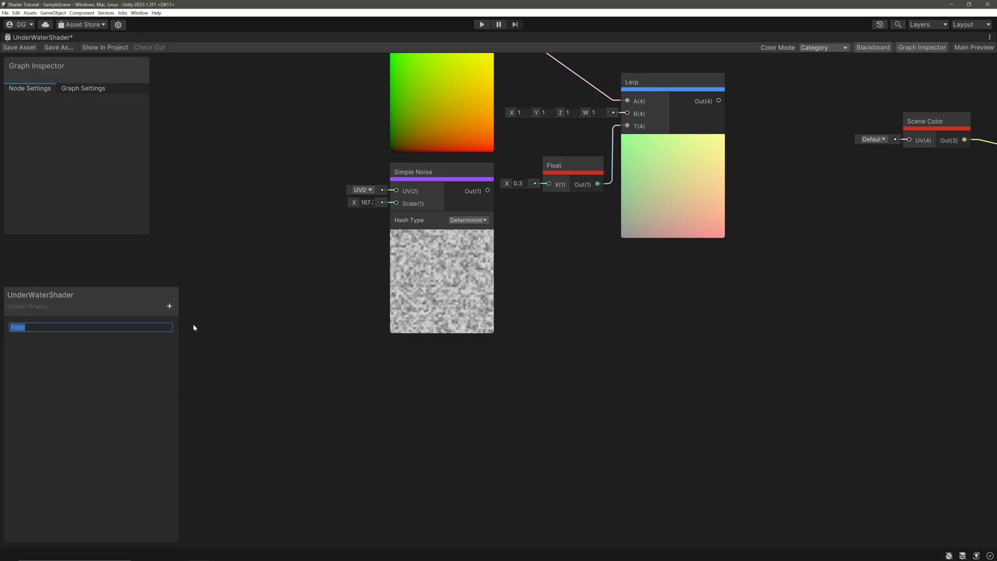
Step: Create the NoiseScale Float property with default 10 and plug it into Simple Noise Scale
text(NoiseScale)
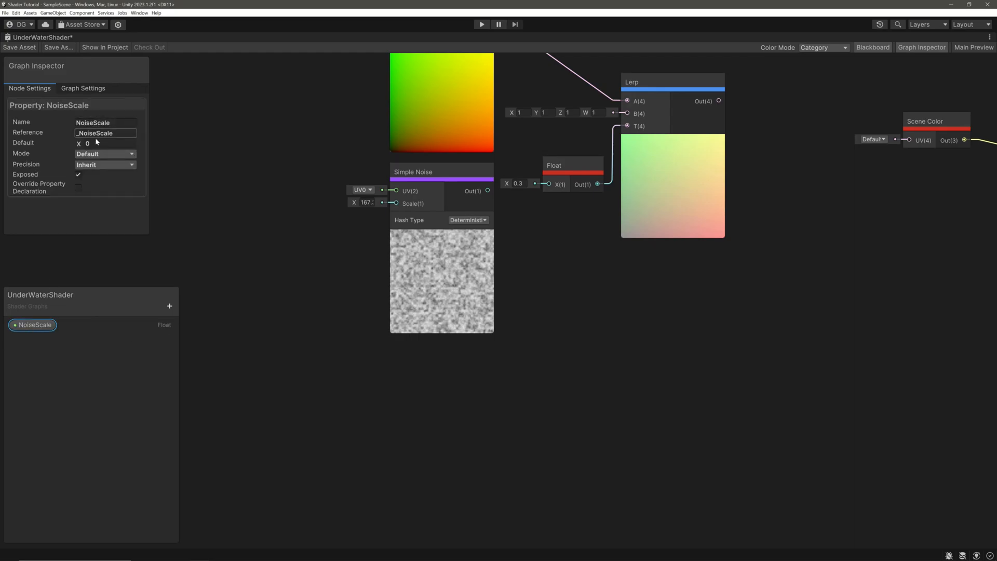
text(10)
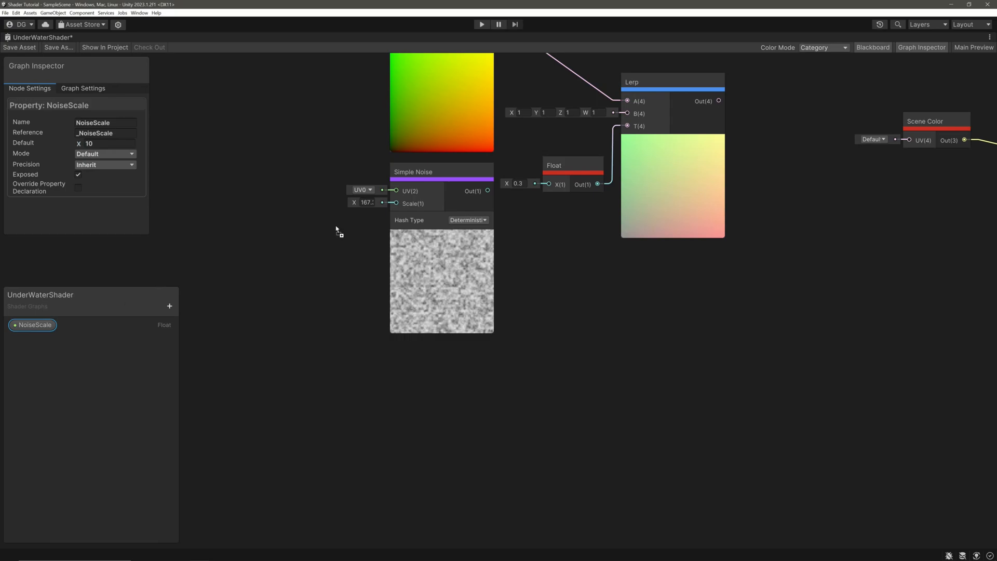
drag(31, 325, 353, 223)
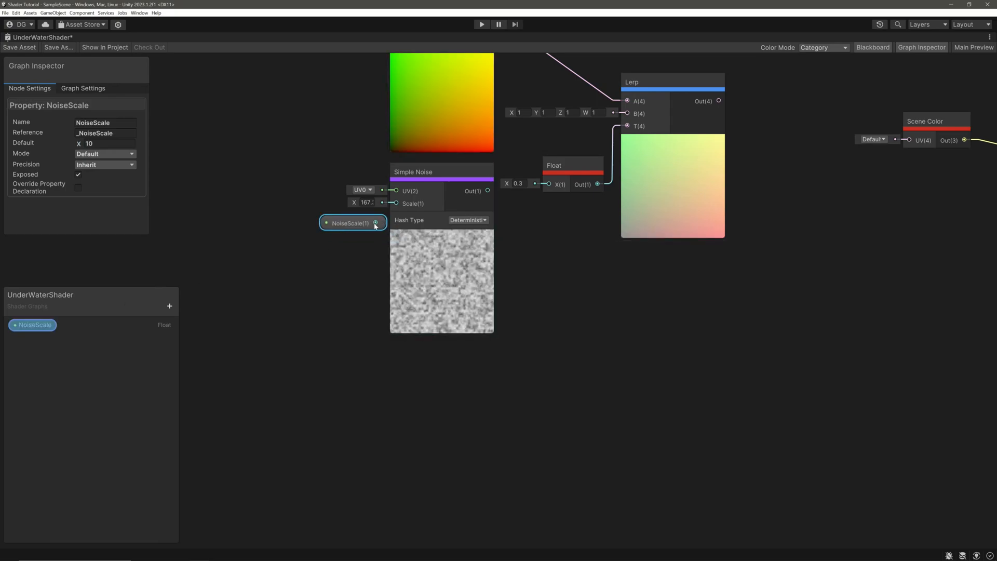
drag(350, 223, 337, 215)
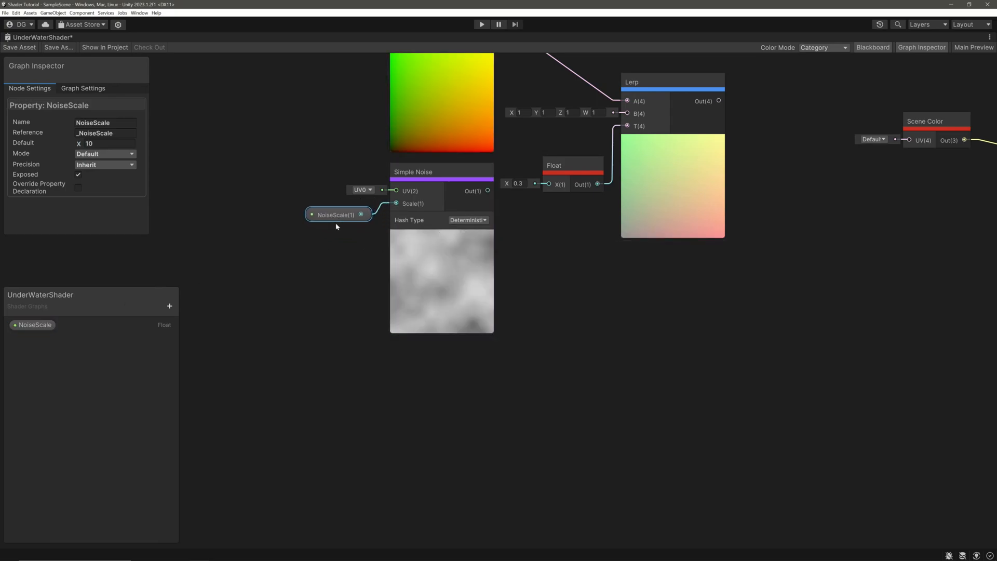
Step: Wire Simple Noise into Lerp B and add a slider Float 'Blend' driving Lerp T
click(442, 171)
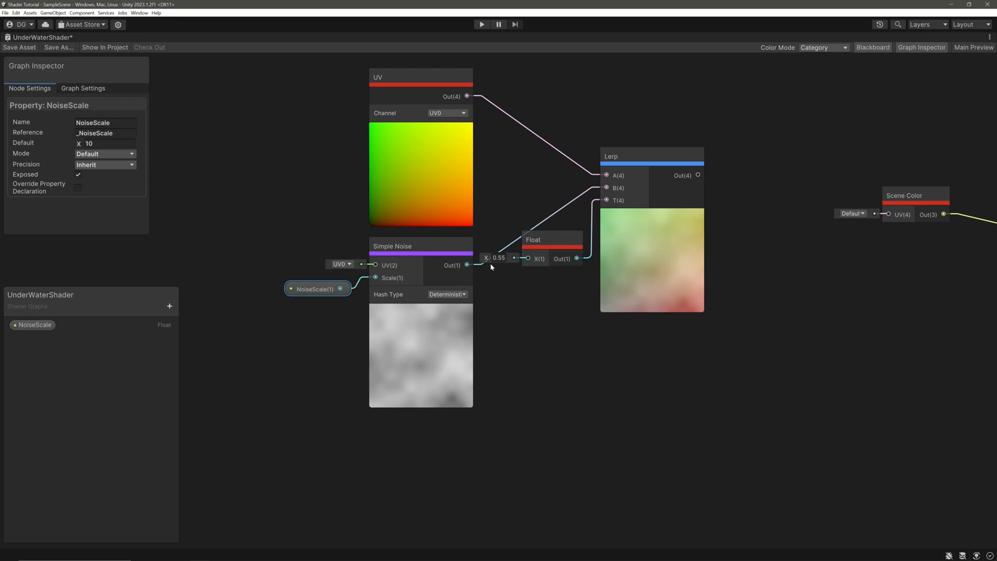
click(169, 306)
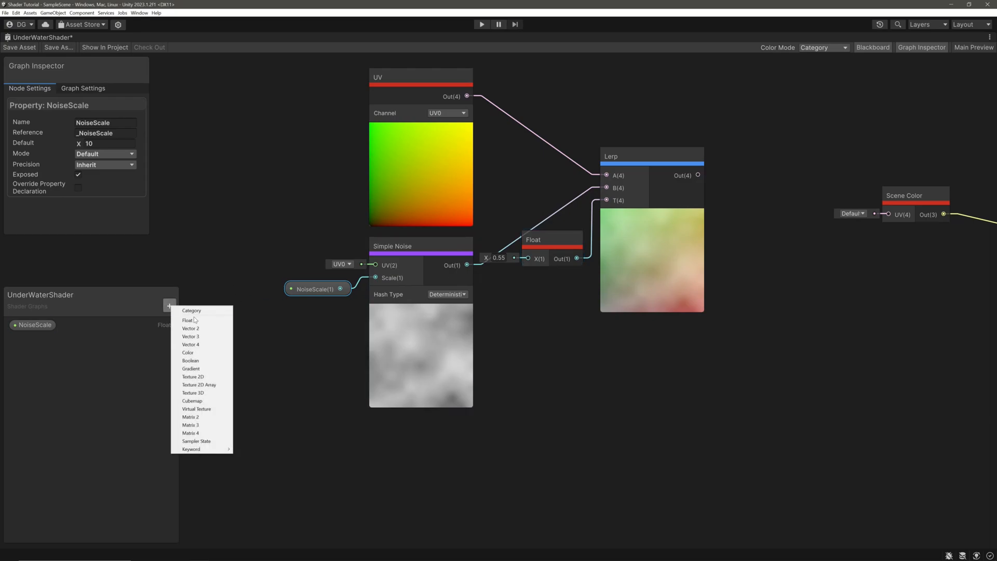
click(188, 320)
text(Blend)
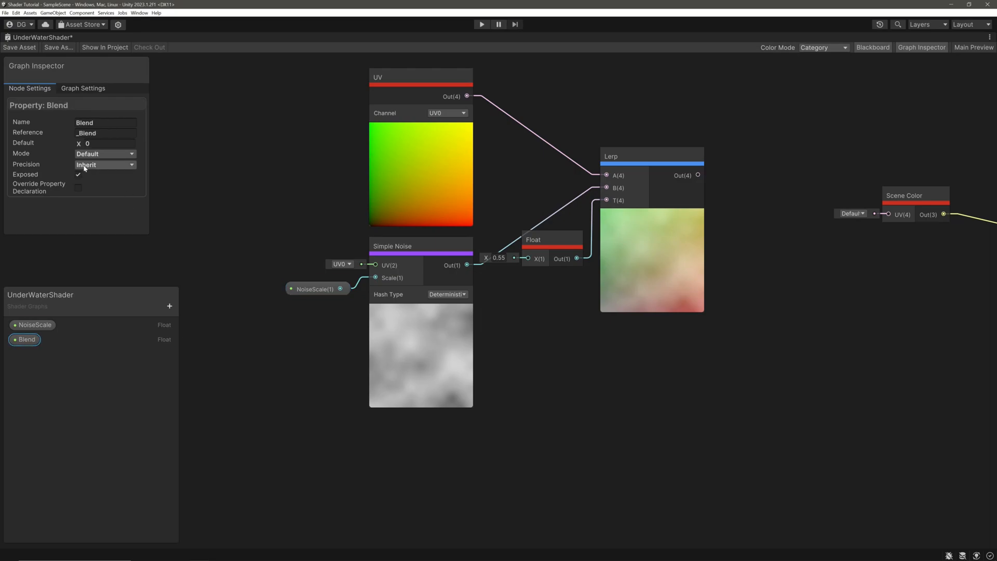
click(105, 153)
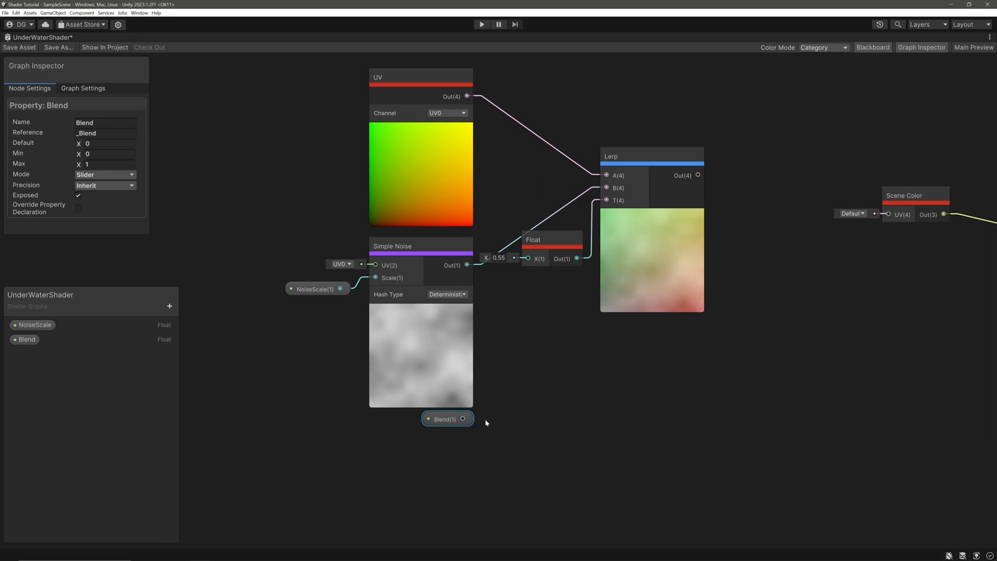
drag(463, 419, 606, 200)
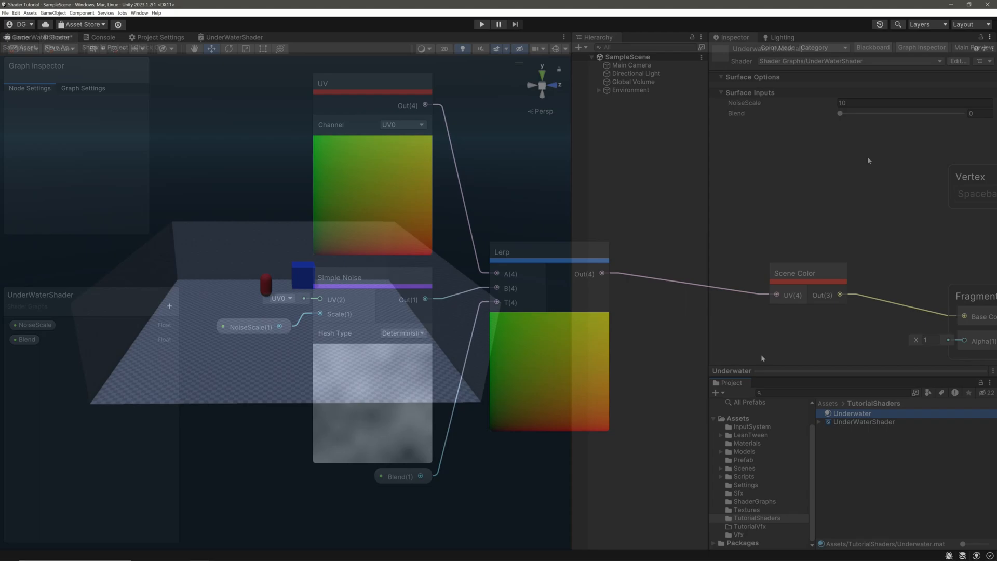
Step: Drag the Underwater material's Blend slider up to about 0.4 to warp the scene
click(59, 37)
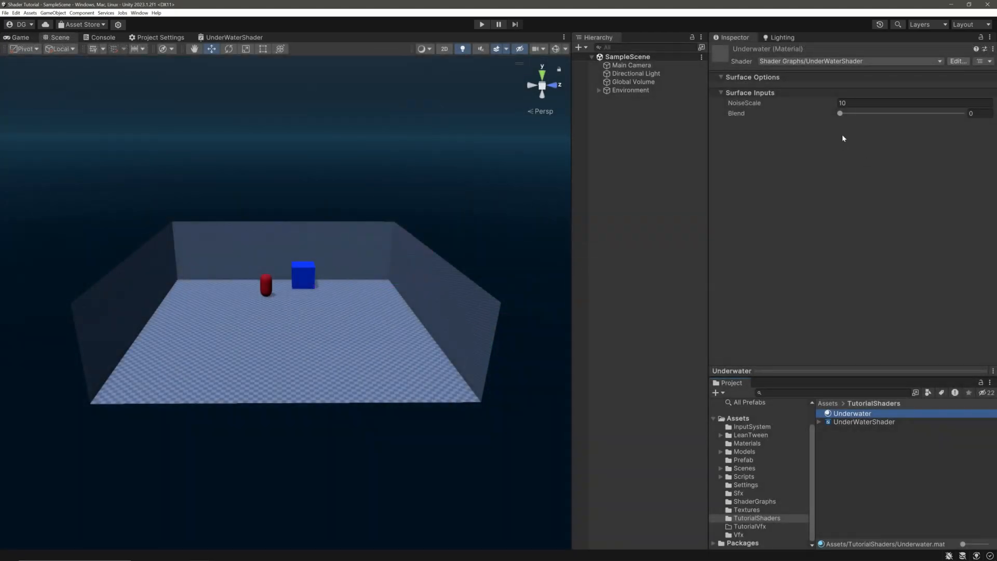
drag(839, 113, 889, 113)
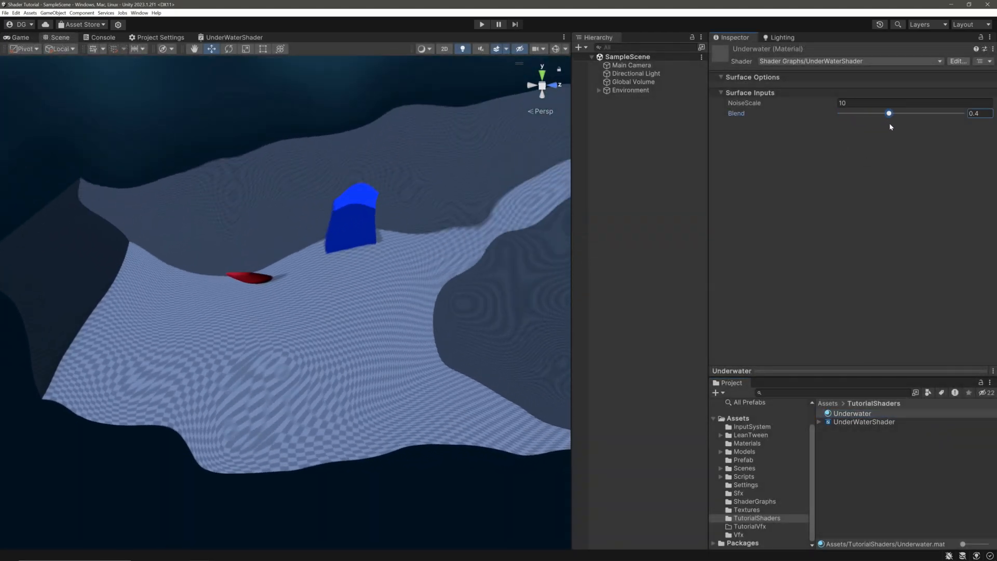
drag(889, 113, 883, 113)
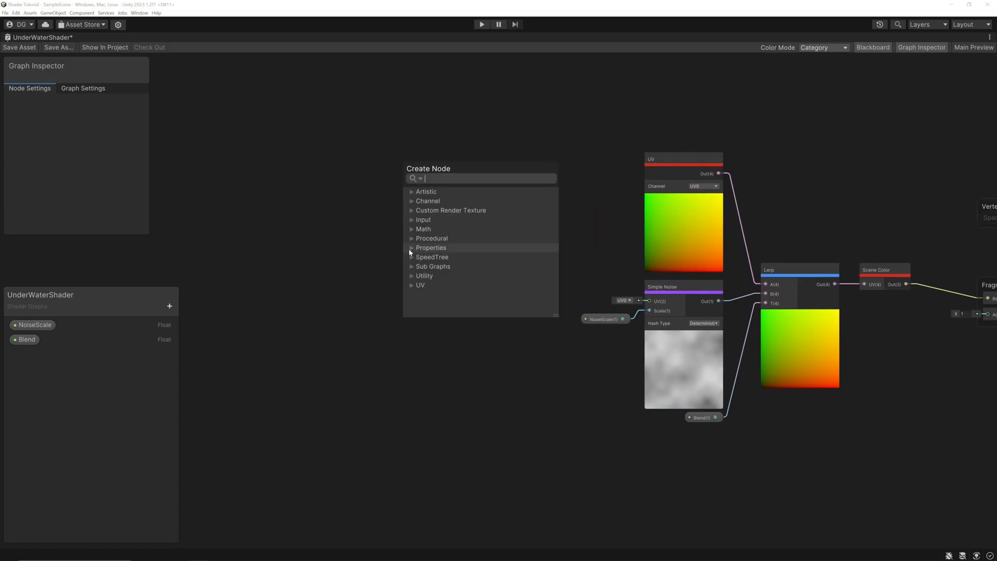
Step: Add a Tiling And Offset node feeding Simple Noise UV, plus a Time node
click(438, 267)
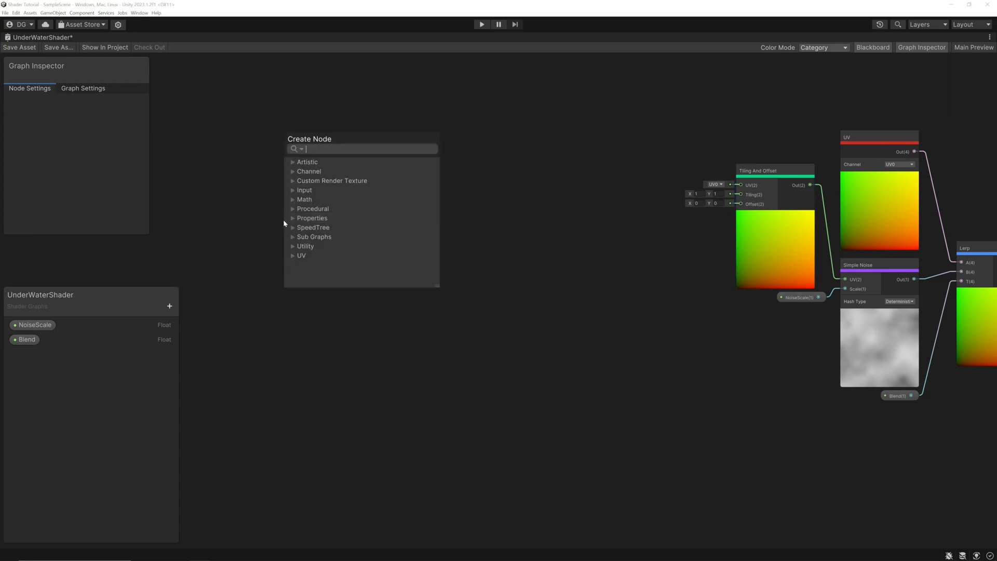
click(311, 253)
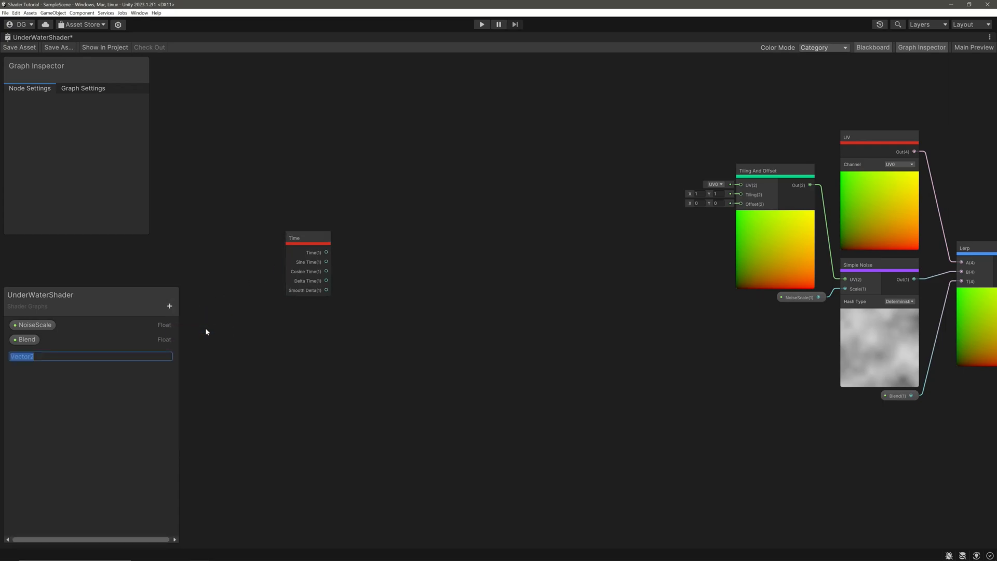
Step: Create the PanSpeed Vector2 property and multiply Time by it into a Sine node
text(PanSpeed)
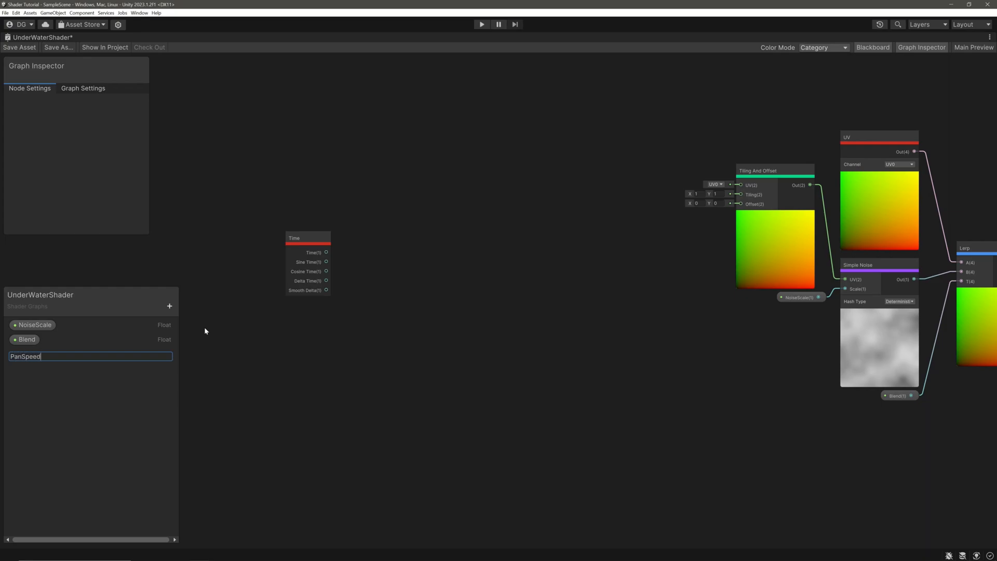
key(Return)
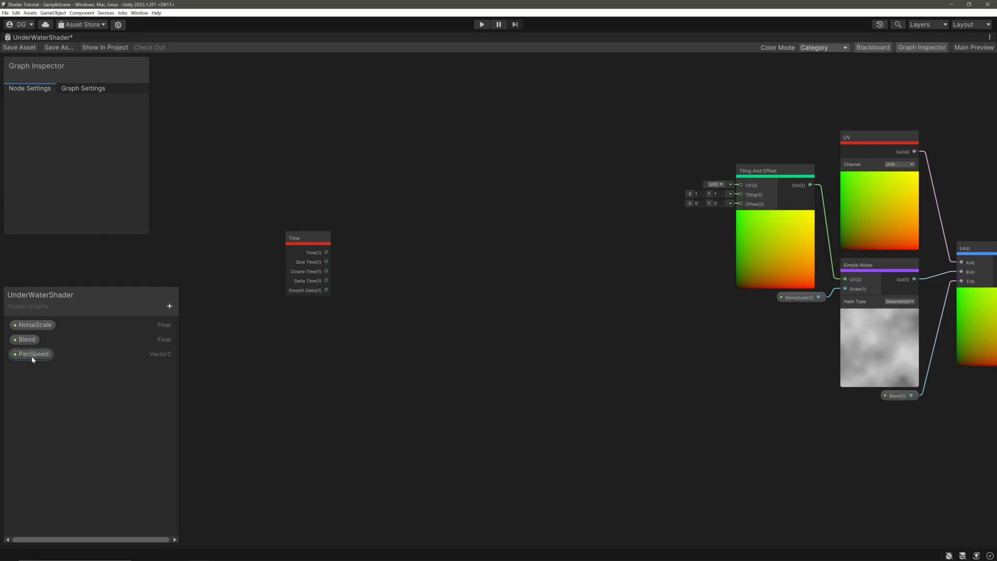
click(34, 354)
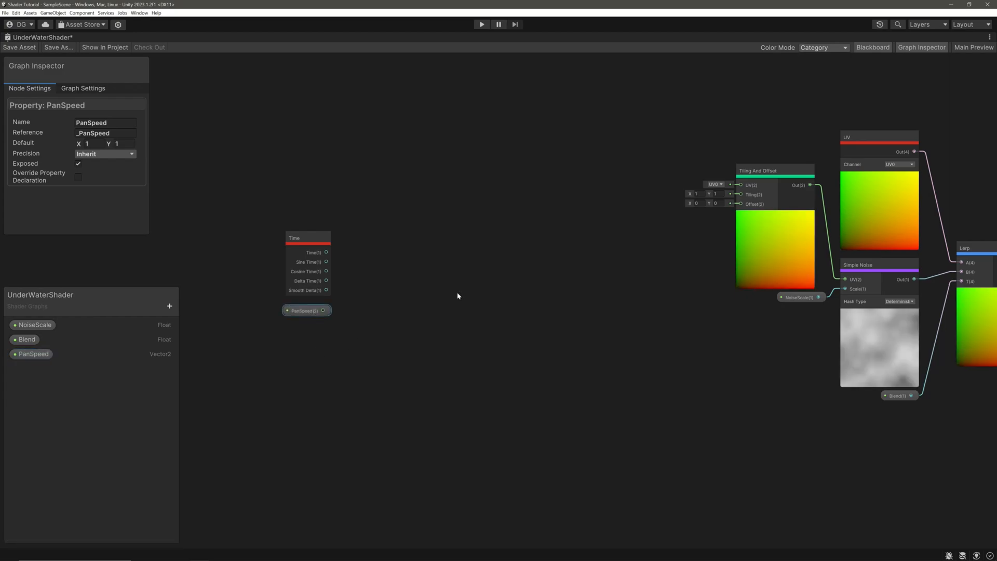
click(306, 310)
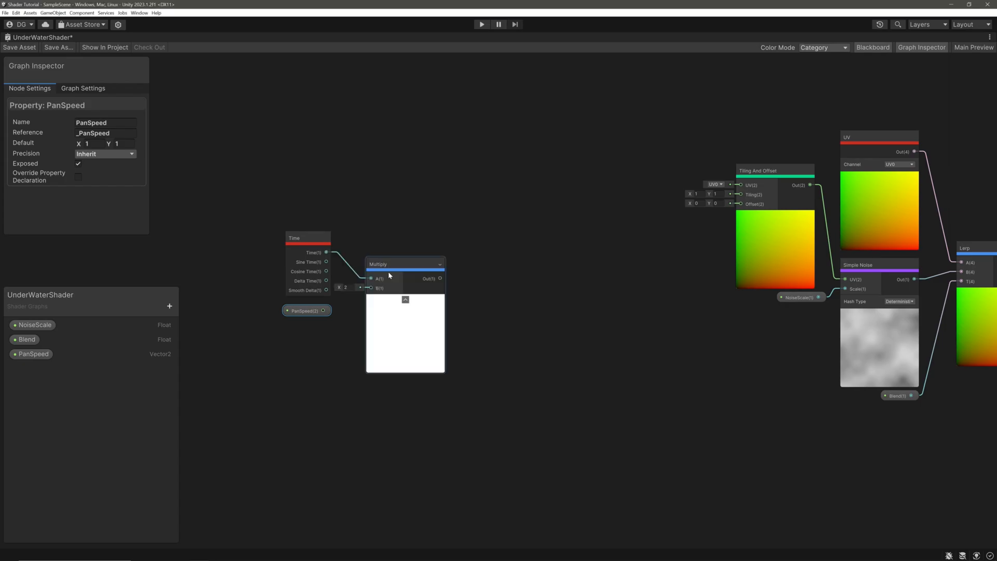
click(377, 263)
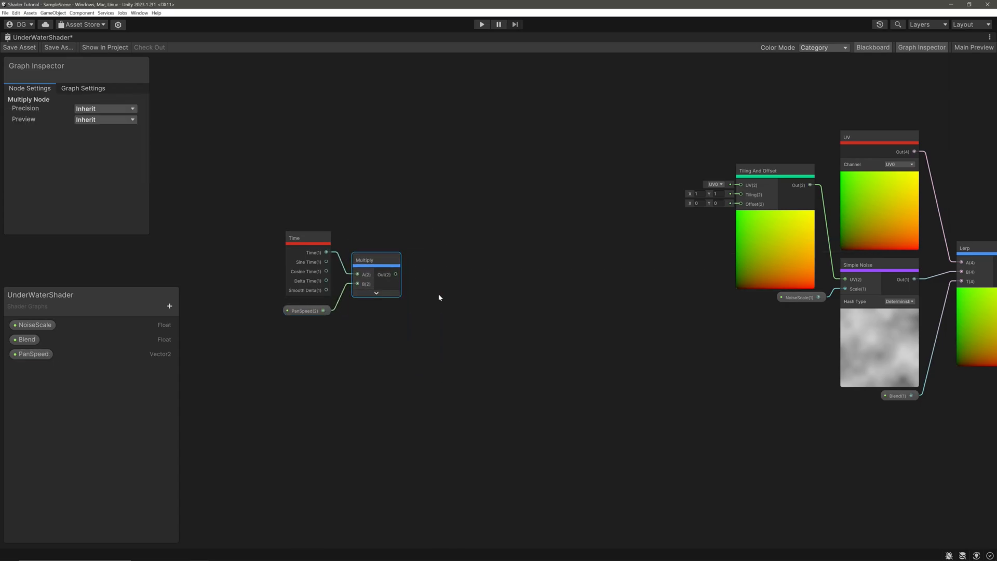
click(375, 267)
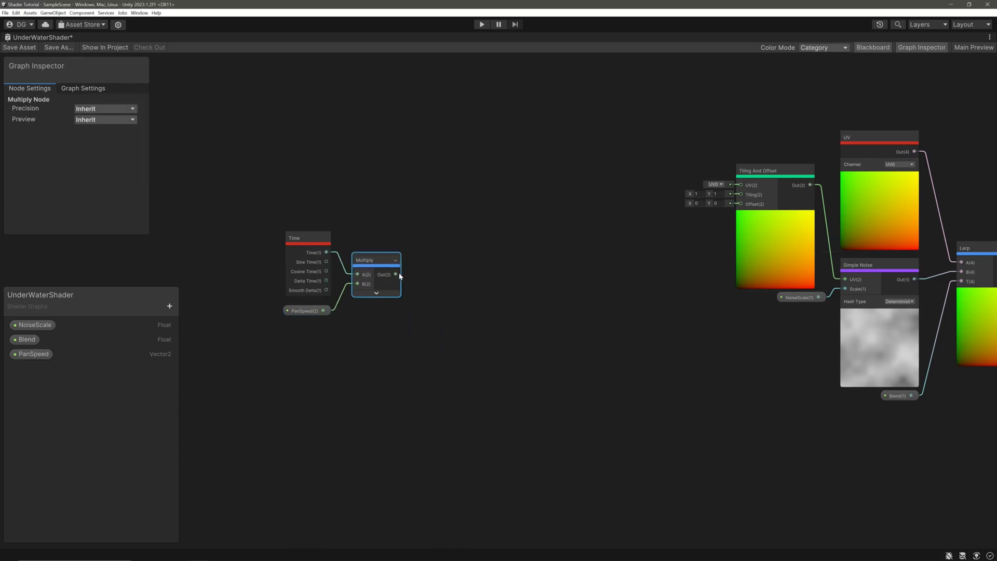
drag(396, 274, 739, 204)
text(Amplitude)
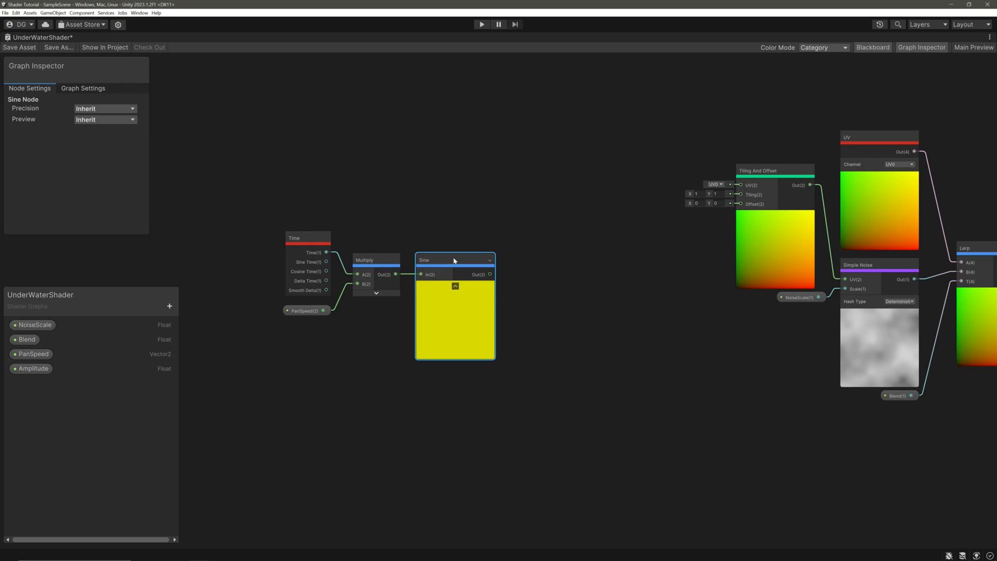
Step: Scale the sine by Amplitude into the Tiling And Offset Offset input and save the shader
click(455, 286)
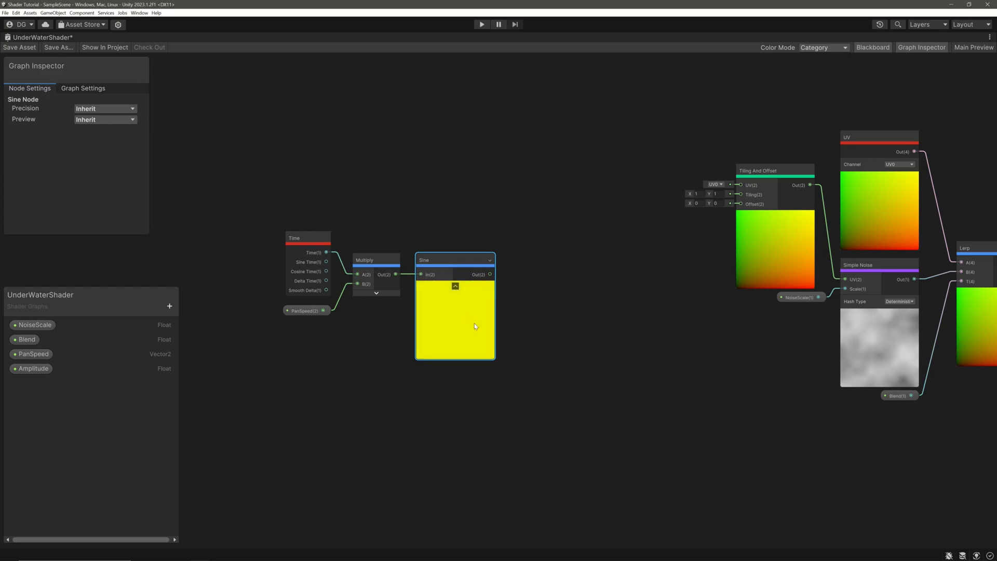
click(34, 368)
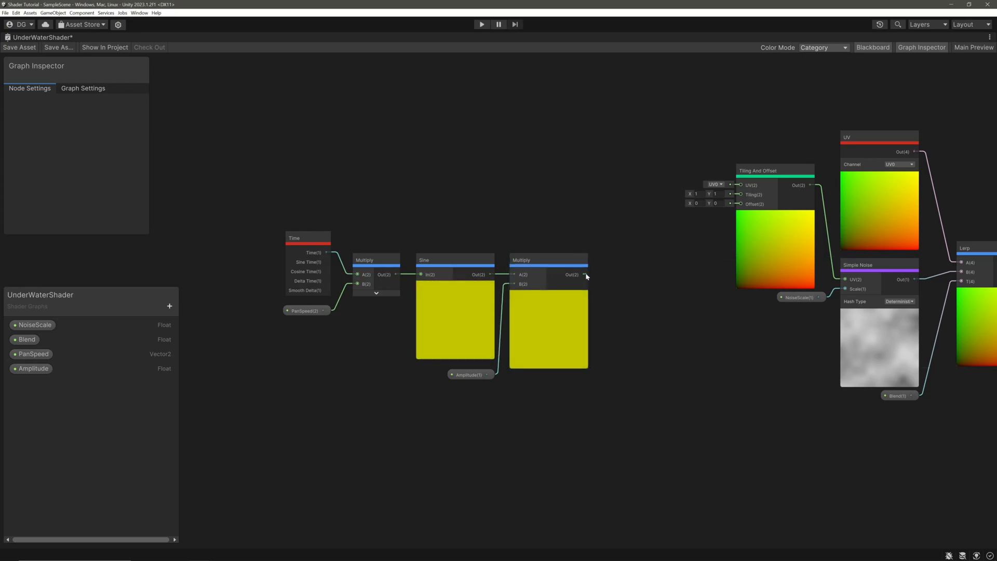
drag(583, 274, 739, 204)
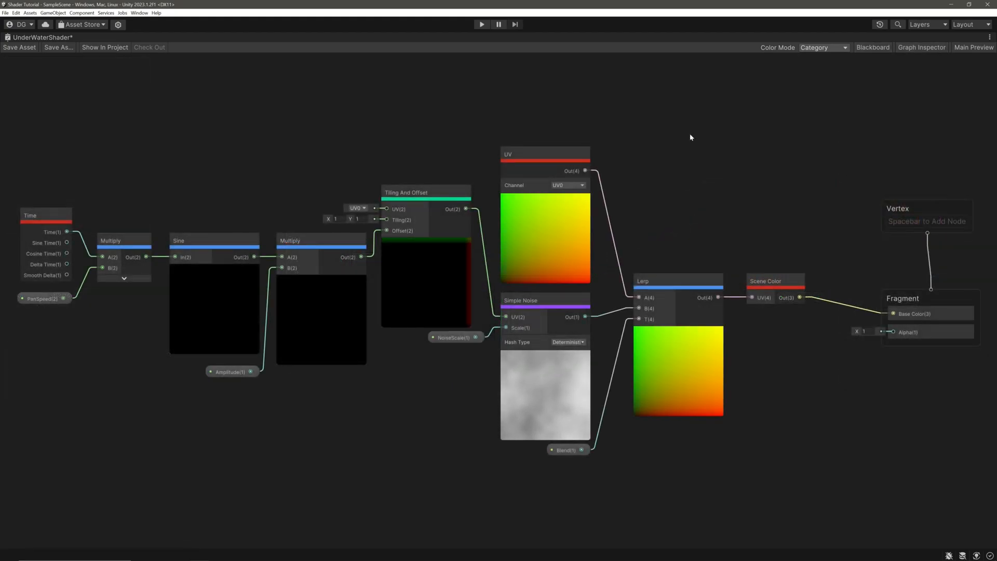
click(18, 47)
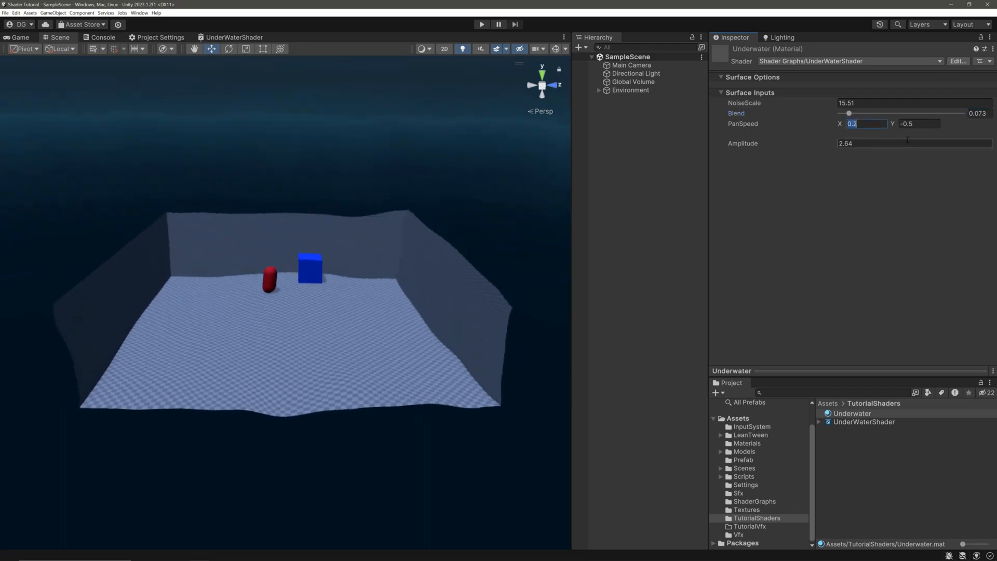
Step: Set the Underwater material's Blend slider to 0.15 for a gentle wobble
drag(848, 113, 859, 113)
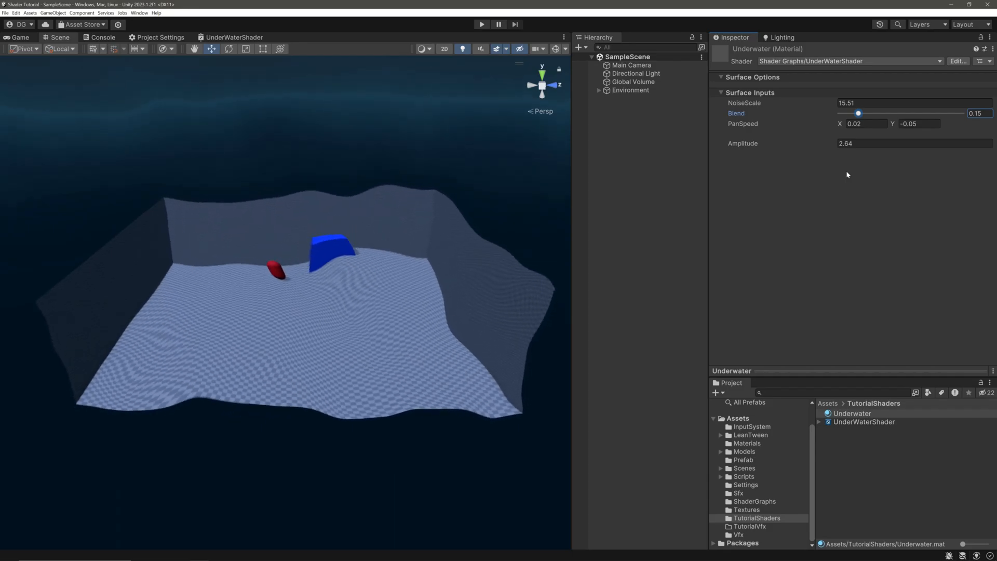
click(481, 25)
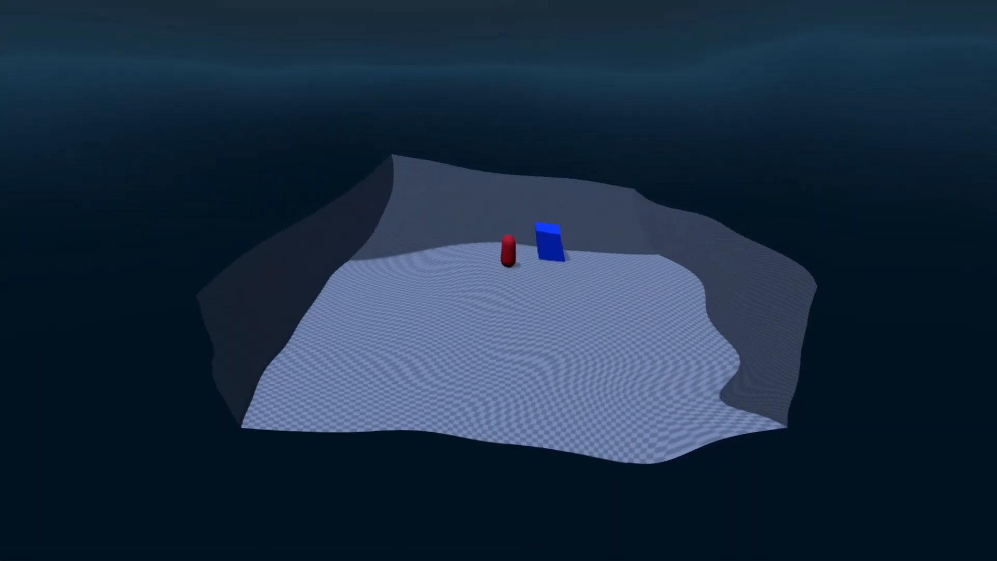